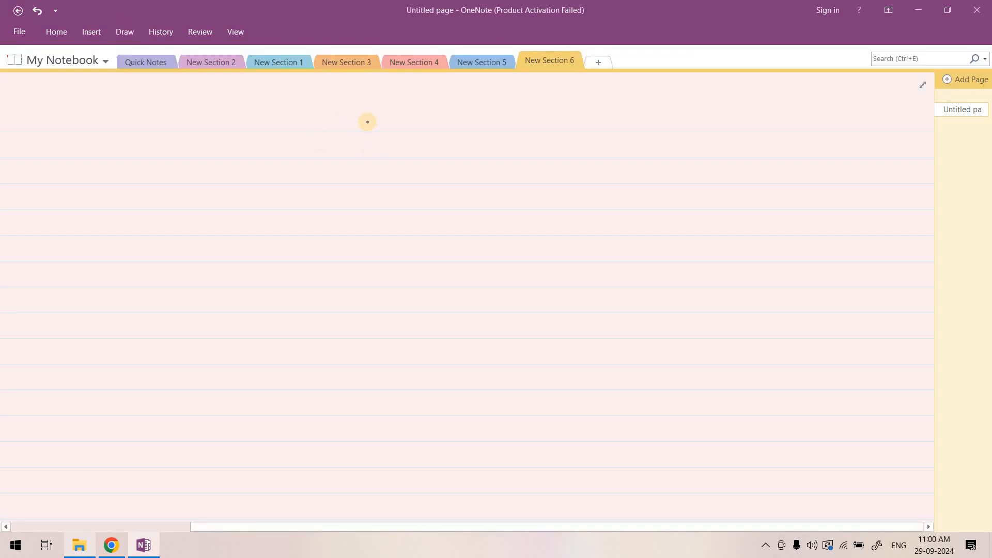
mouse_move(415, 119)
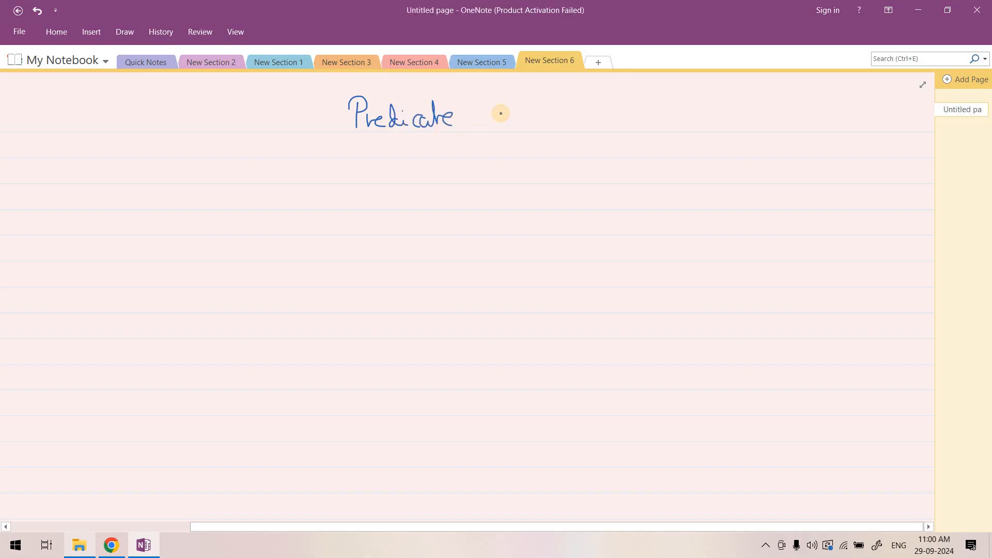
Handwrite the word 'Pushdown' after 'Predicate' in the page heading.
drag(468, 113, 519, 123)
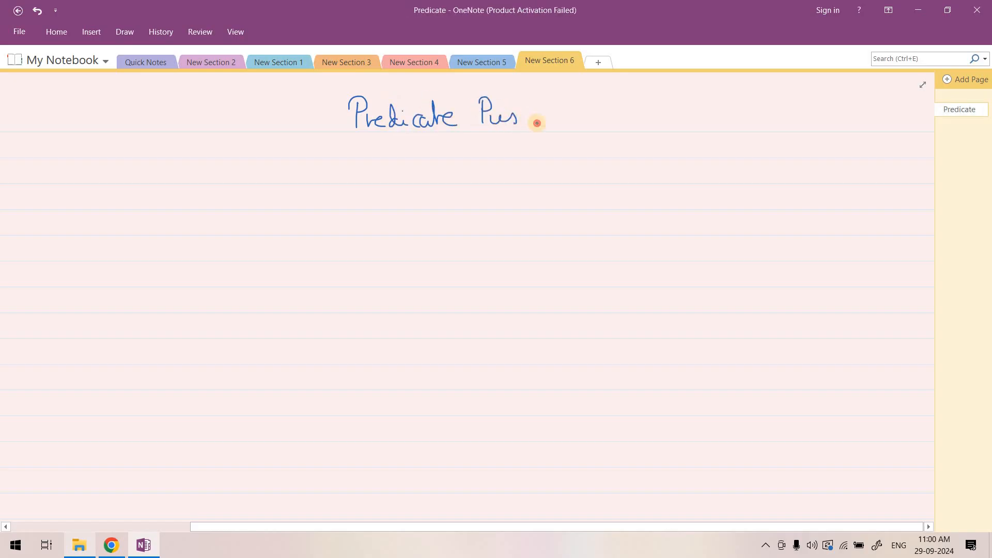
drag(516, 116, 575, 116)
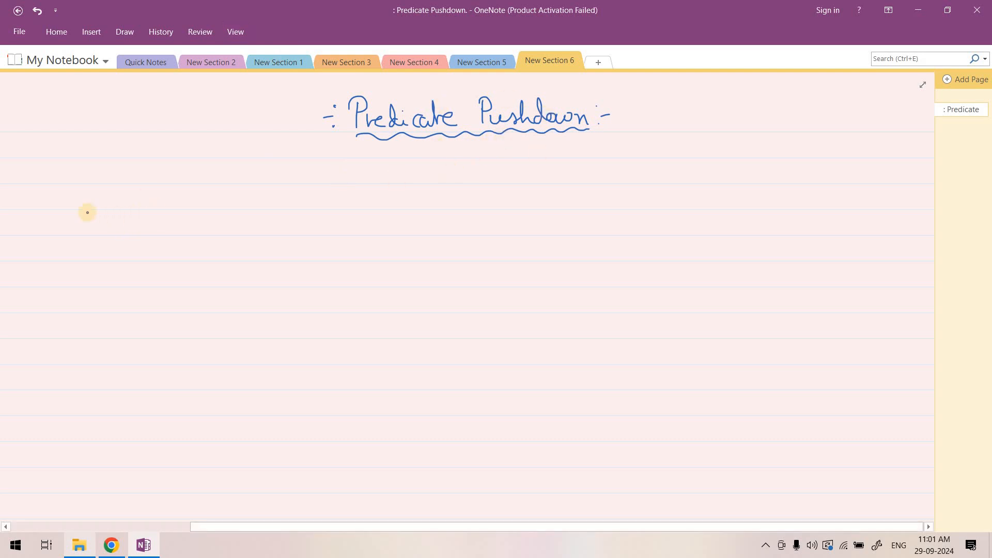
mouse_move(115, 215)
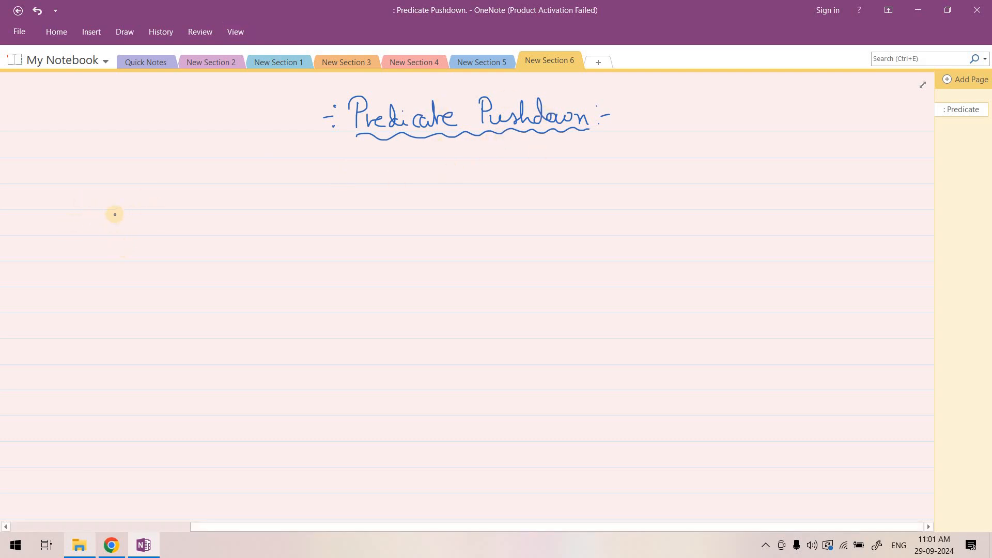
Sketch 'SQL Query', a six-block storage box, connecting arrows, and underlined 'Return Result'.
drag(107, 212, 133, 221)
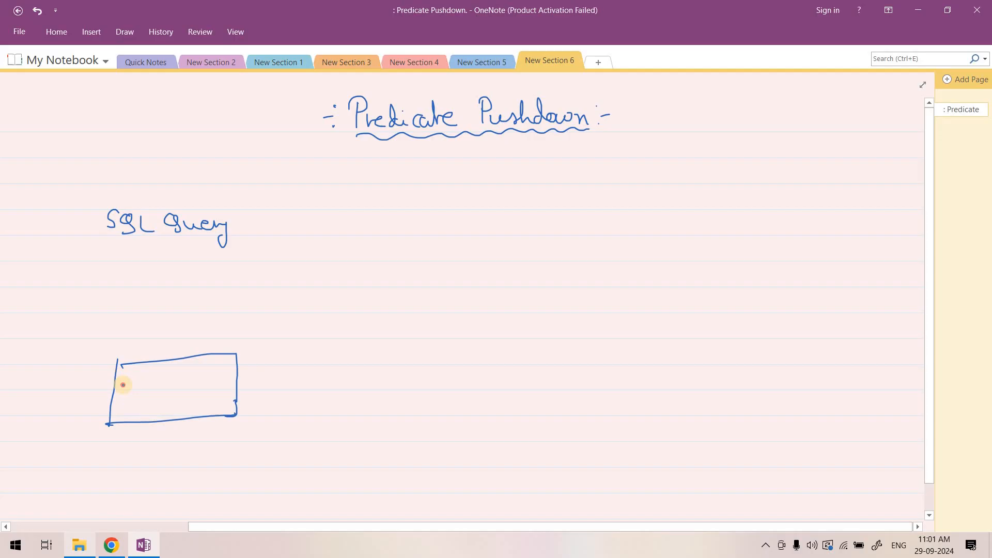
drag(126, 380, 168, 380)
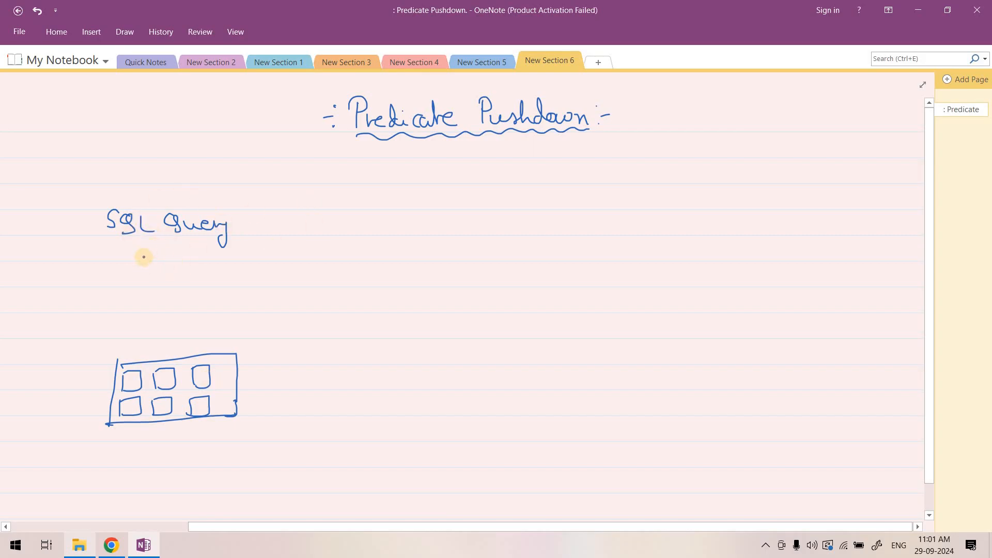
drag(152, 247, 132, 339)
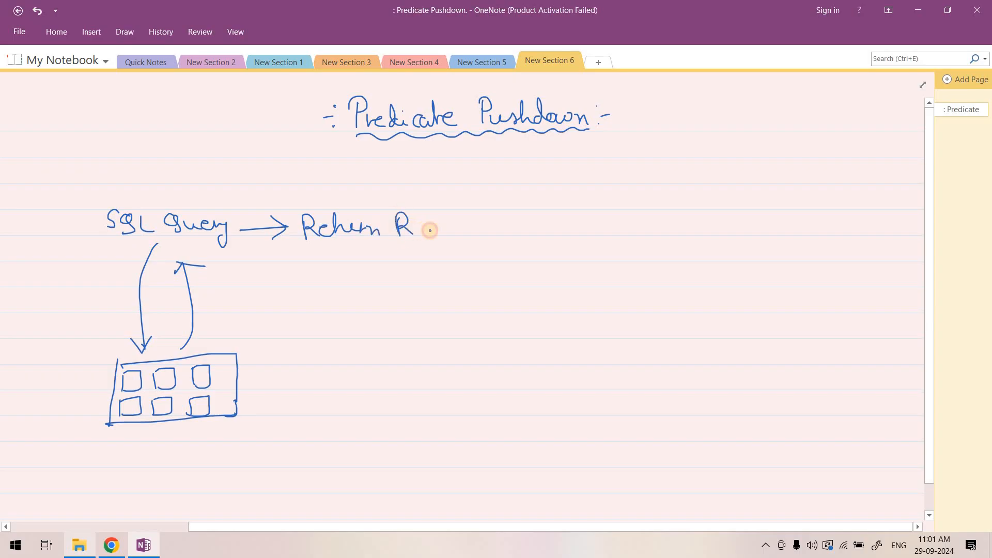
drag(417, 228, 465, 227)
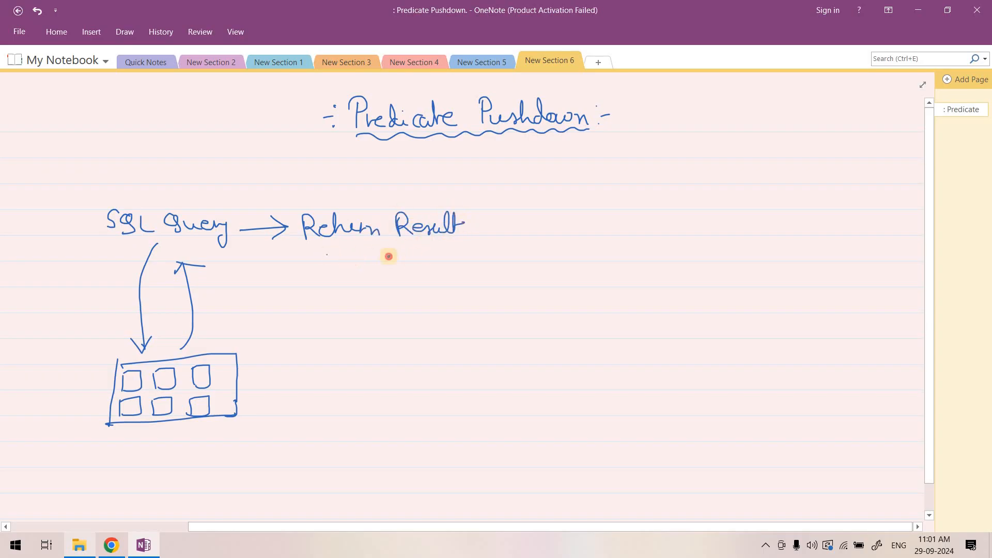
drag(327, 257, 419, 257)
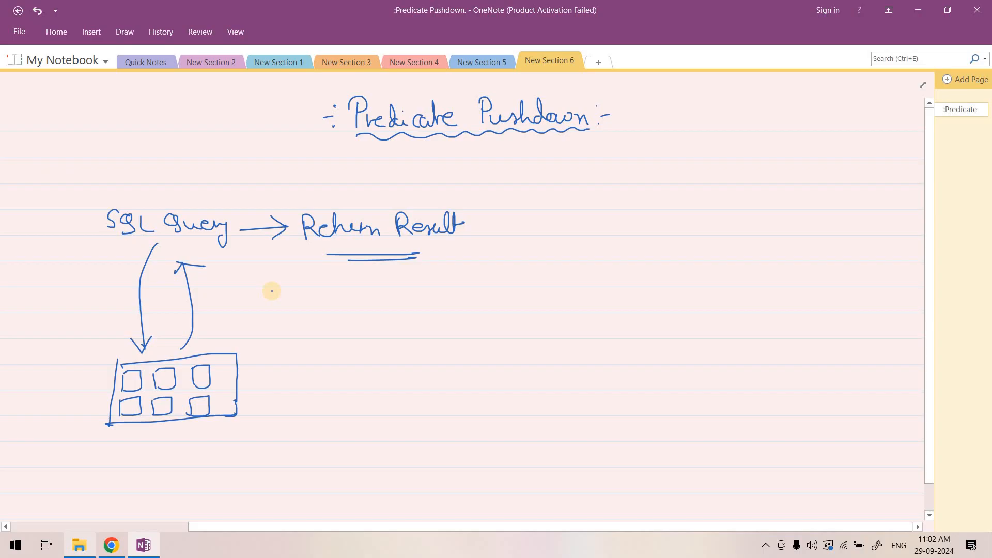
mouse_move(259, 294)
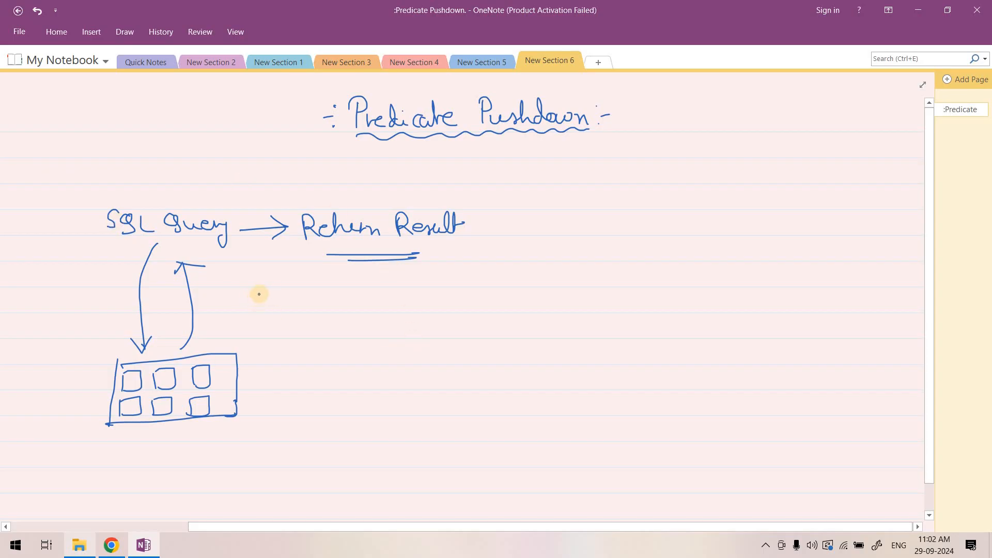
mouse_move(195, 329)
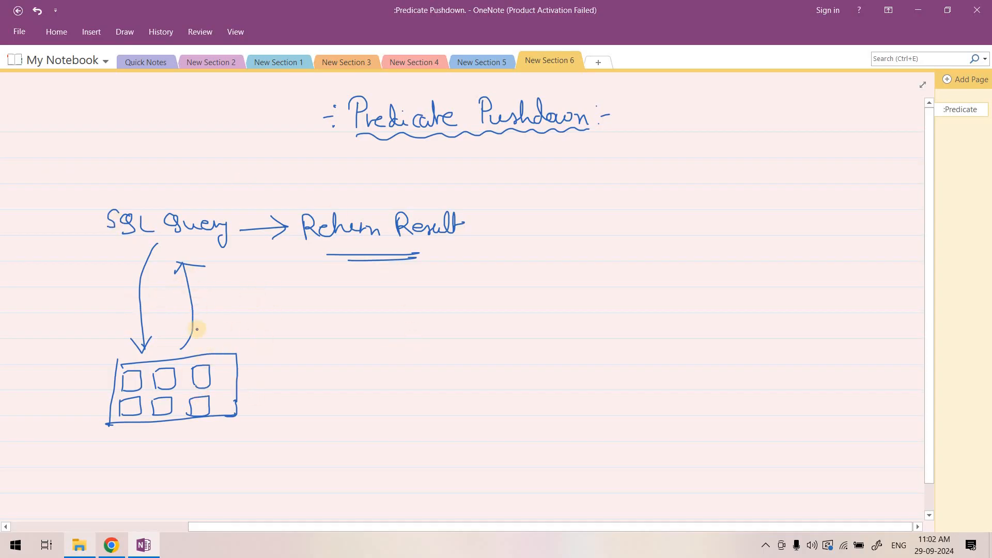
mouse_move(27, 407)
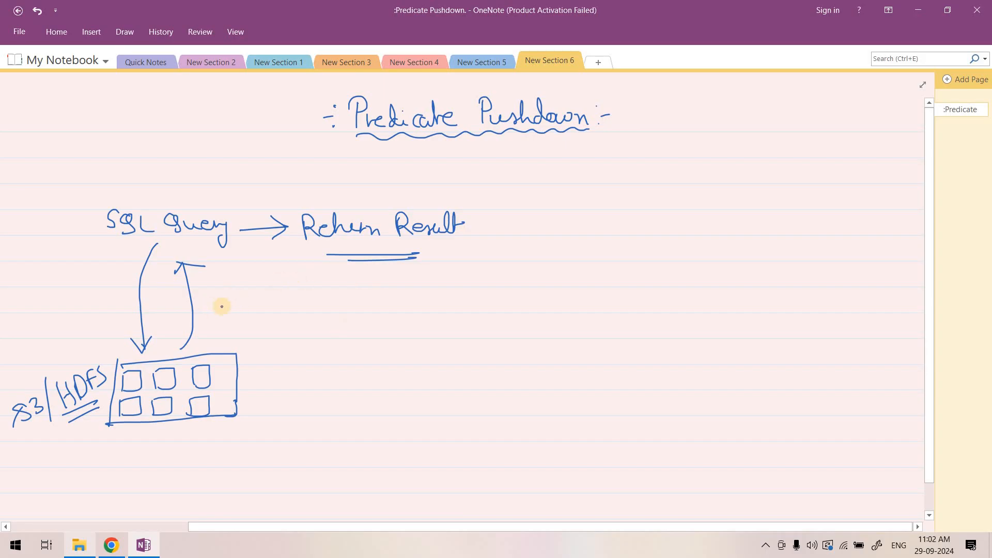
mouse_move(220, 290)
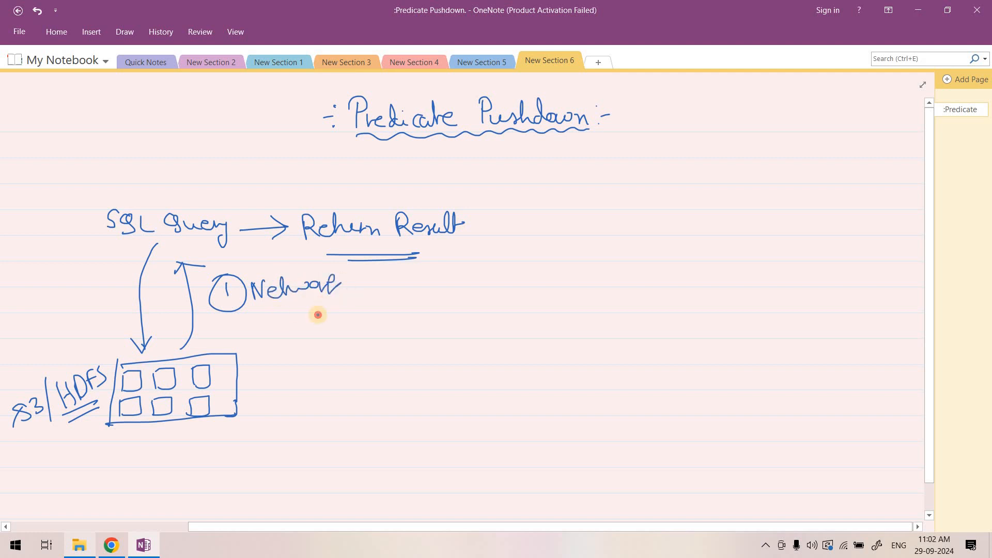
Finish handwriting the 'Network' note beside the arrows.
drag(277, 310, 344, 307)
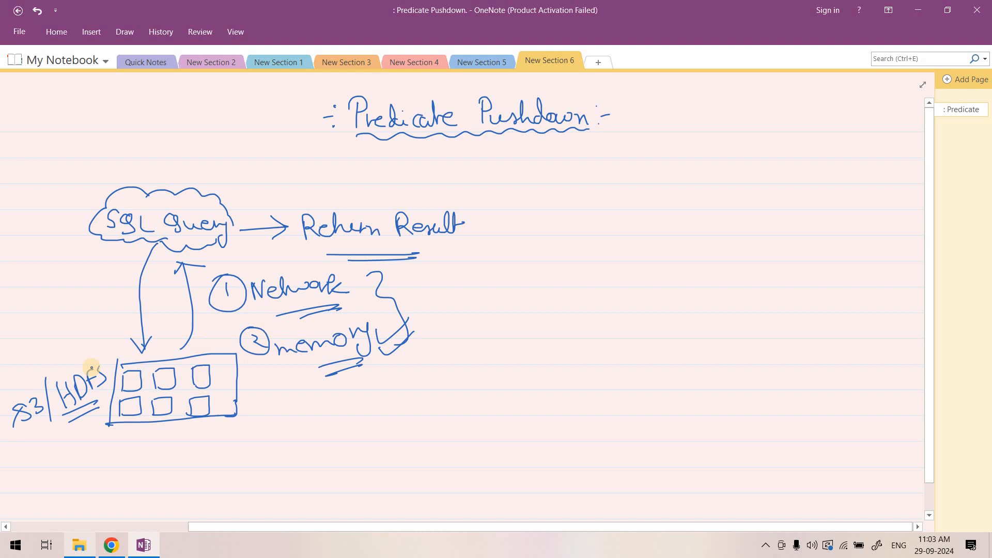
mouse_move(285, 302)
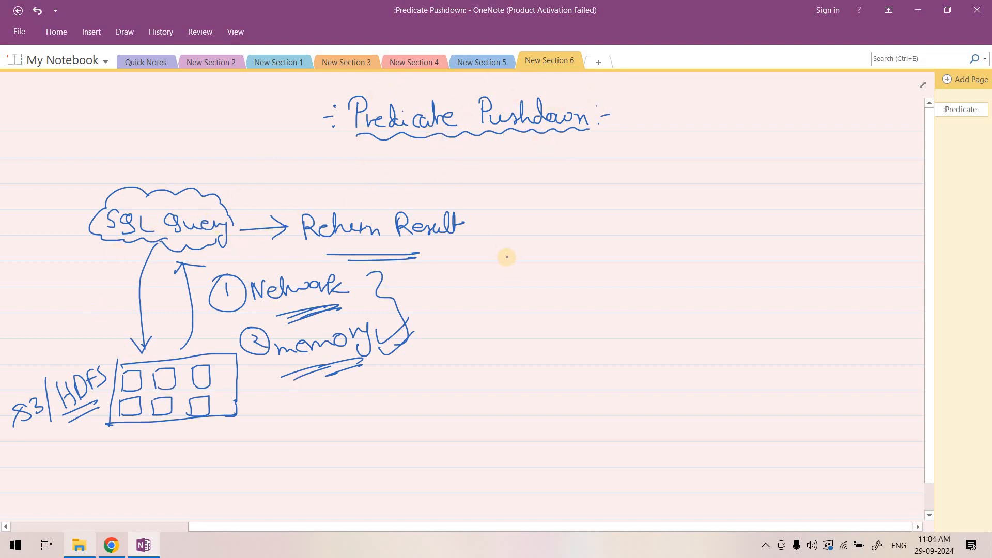
mouse_move(449, 292)
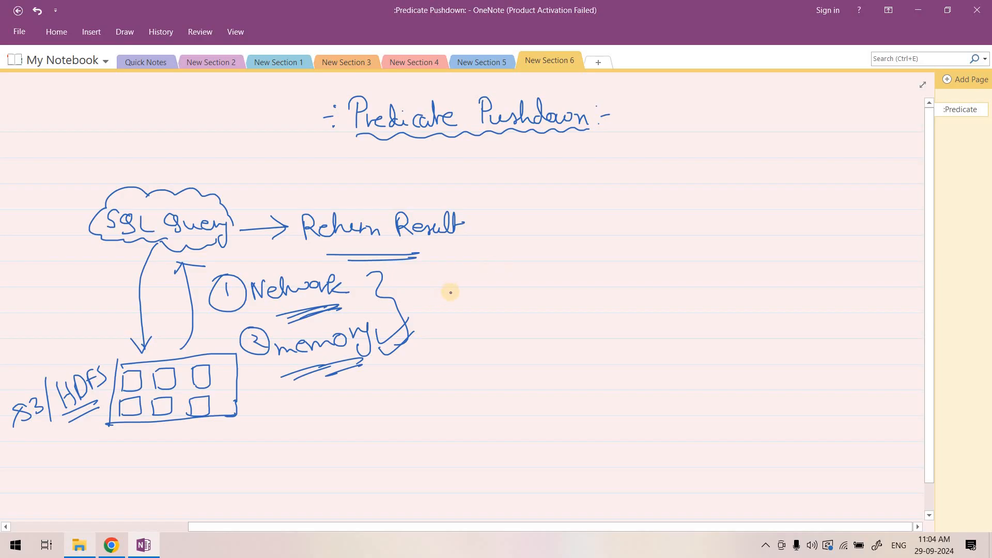
Mark the storage box blocks and hatch out its right-hand column.
drag(488, 144, 527, 203)
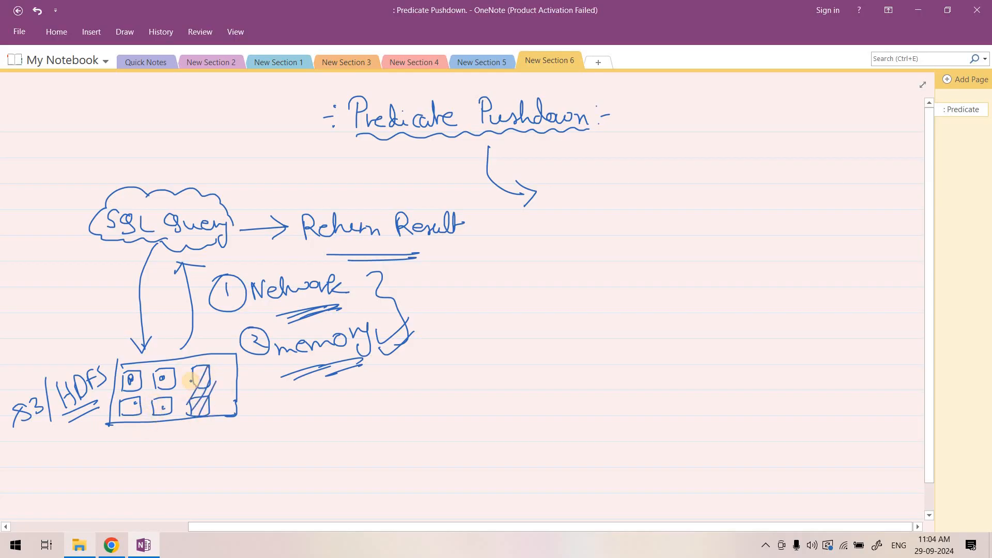
drag(190, 380, 202, 411)
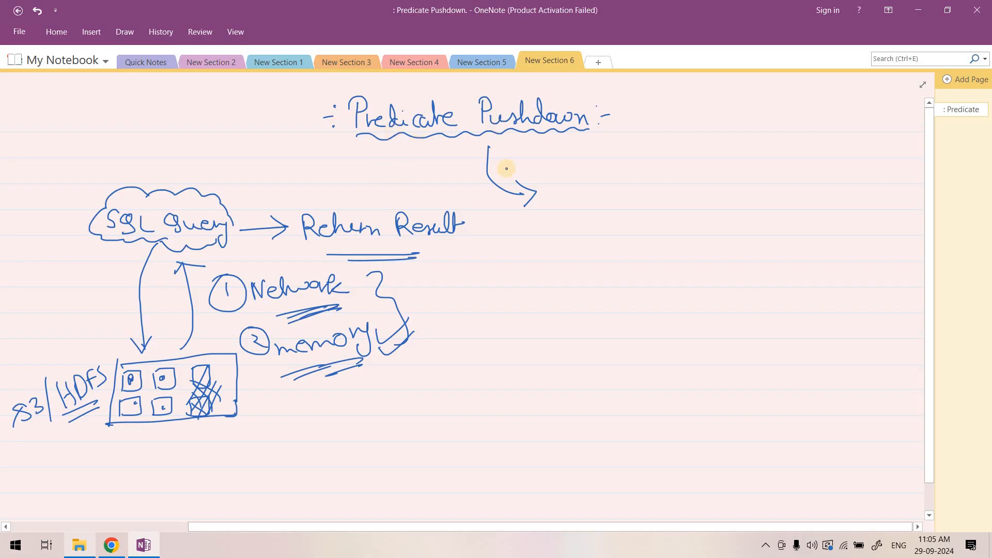
mouse_move(535, 308)
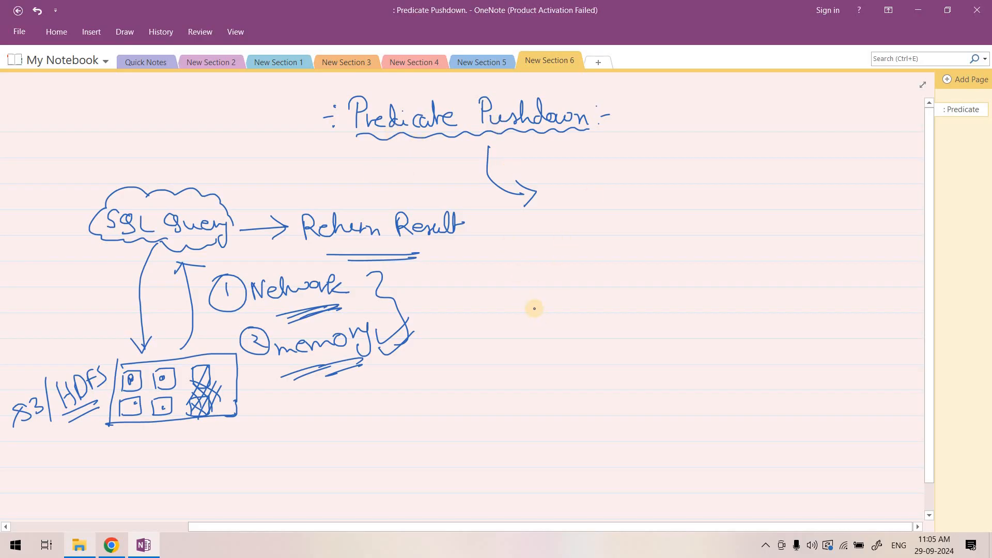
mouse_move(563, 196)
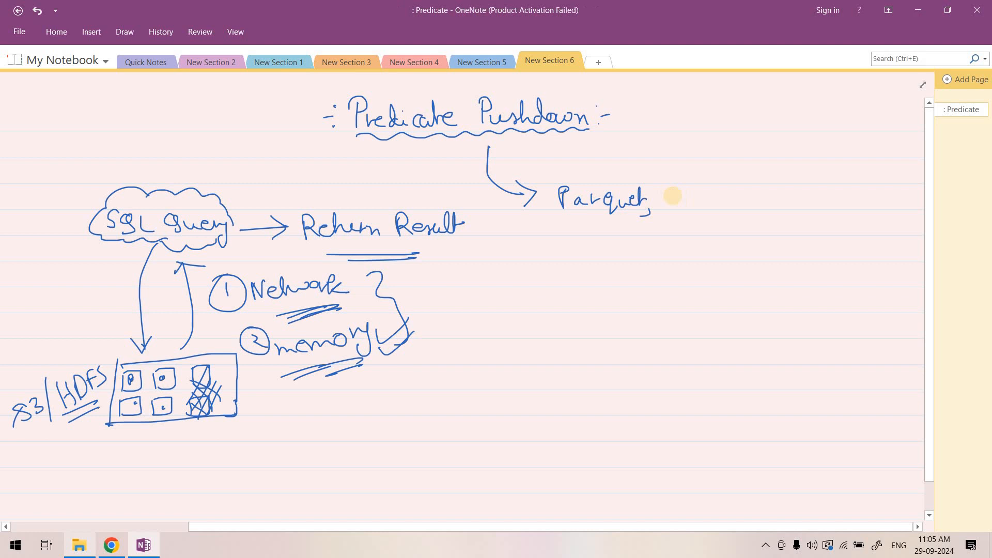
Write bracketed 'Parquet, ORC', draw the second and third file boxes, and label File2 and File3.
drag(671, 199, 715, 202)
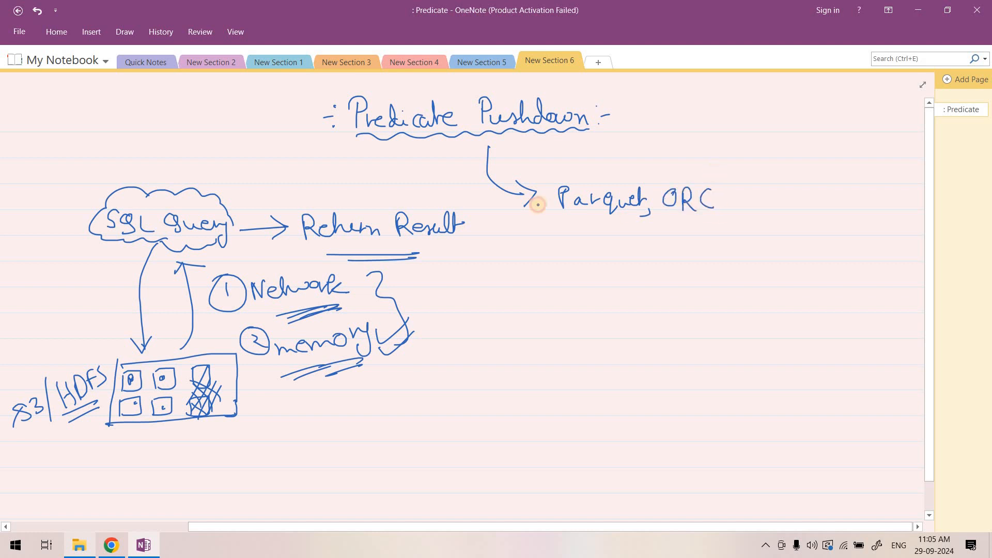
drag(550, 197, 651, 229)
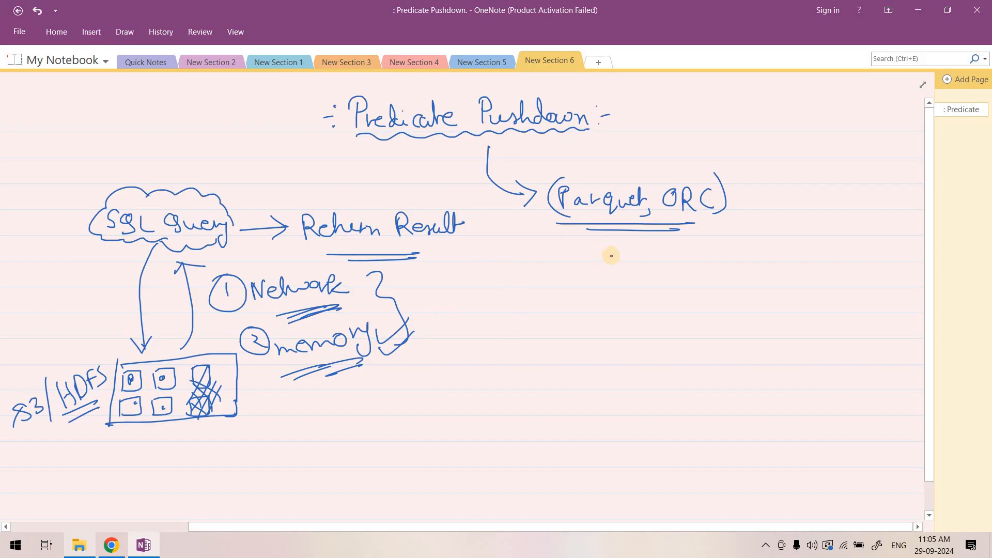
mouse_move(521, 352)
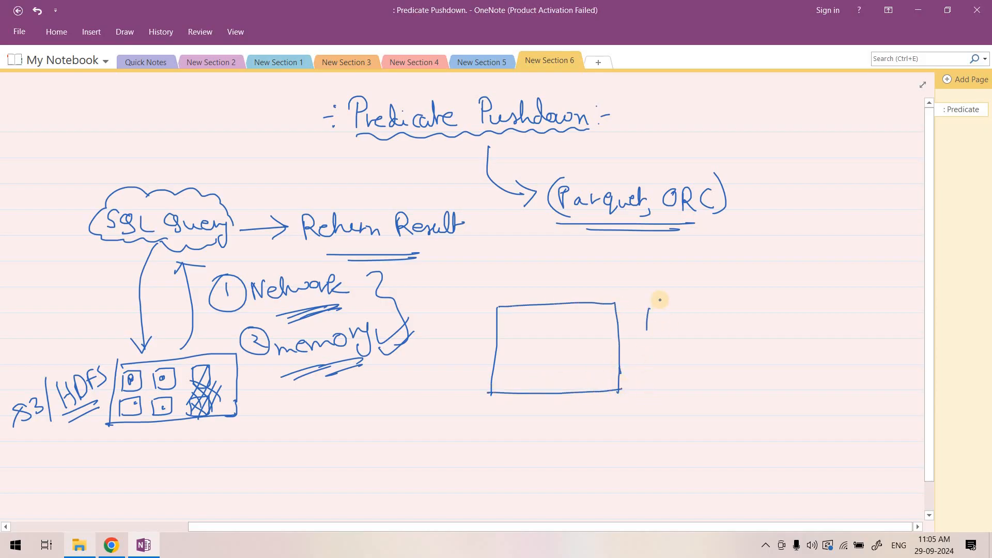
drag(645, 294, 801, 398)
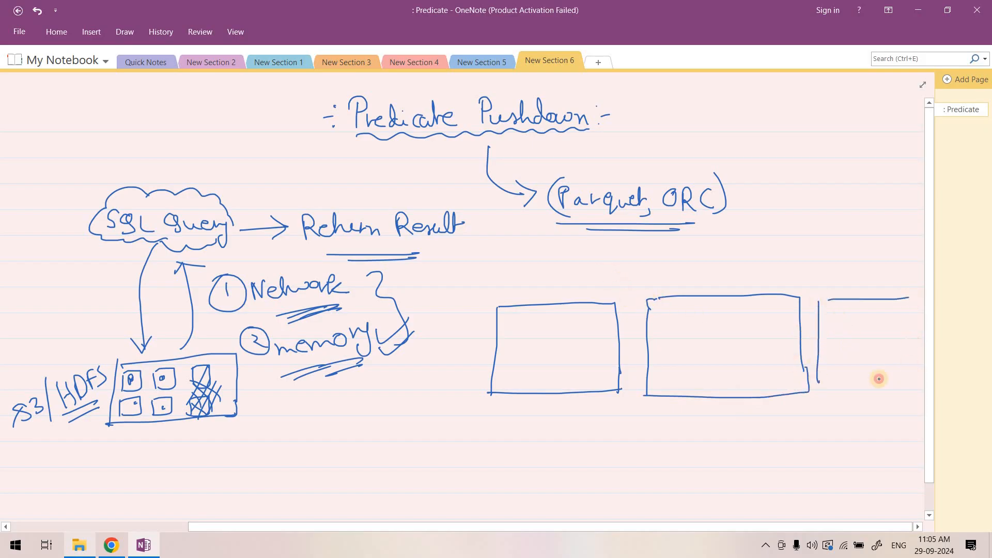
drag(835, 298, 913, 392)
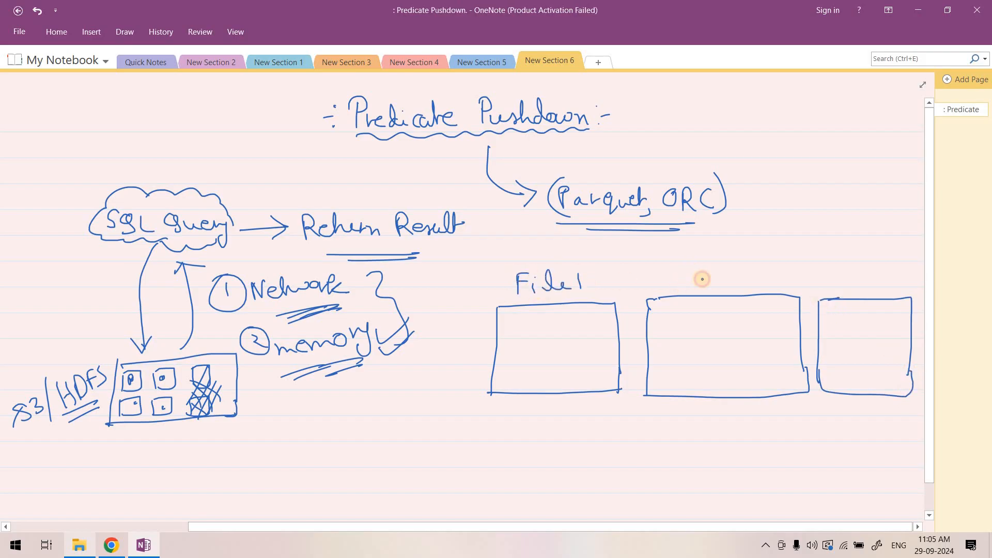
text(File2)
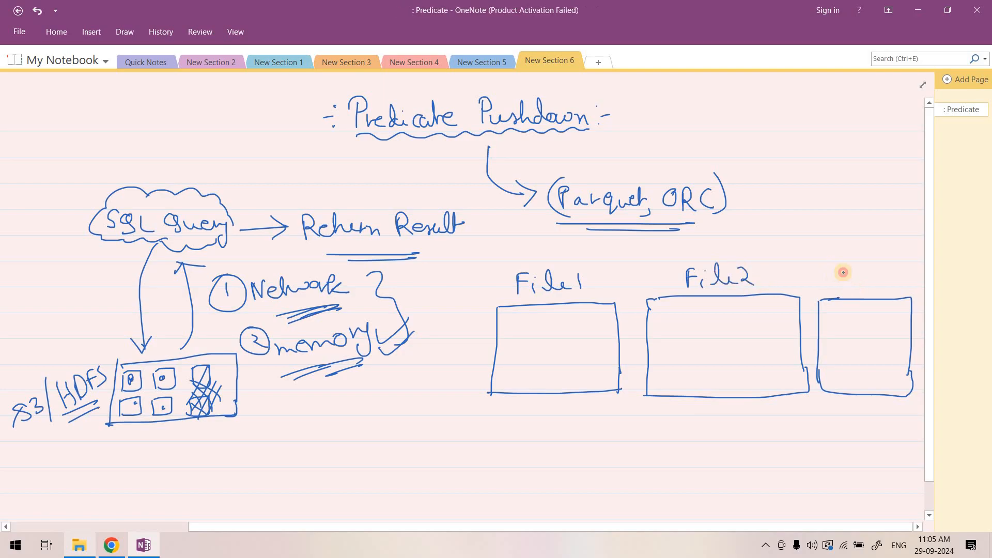
drag(829, 279, 886, 291)
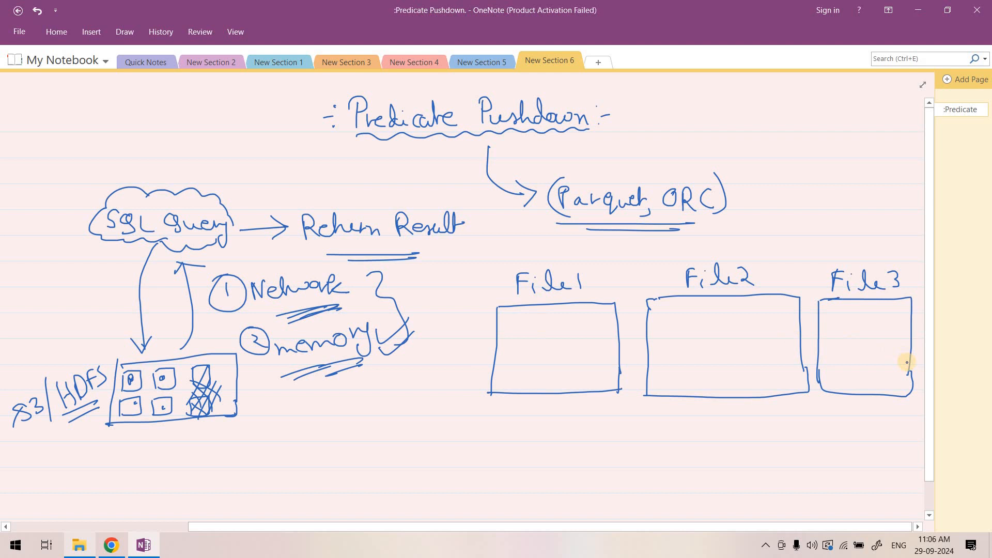
mouse_move(885, 343)
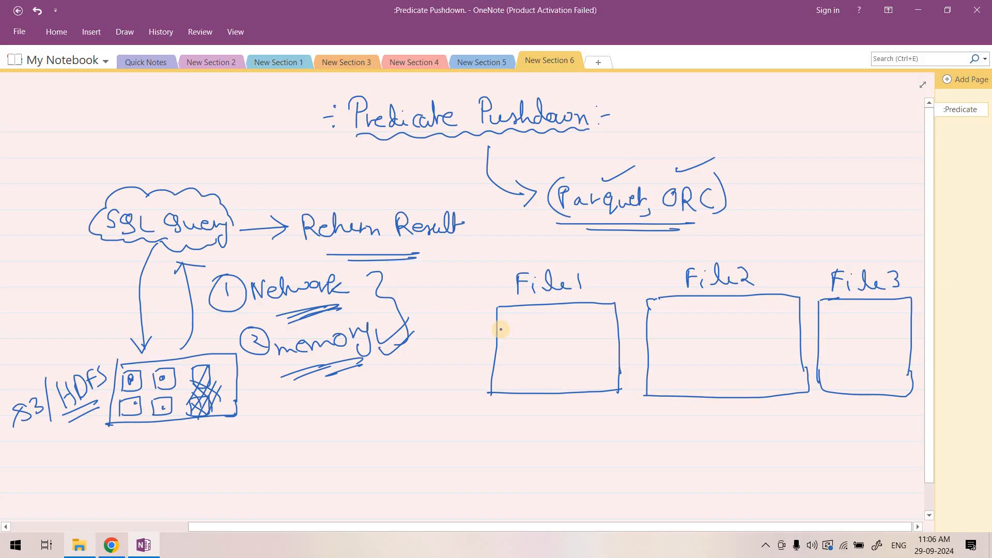
Draw arrows from the formats to the files and write 4, 5, 6 in File2's data area.
drag(499, 327, 604, 327)
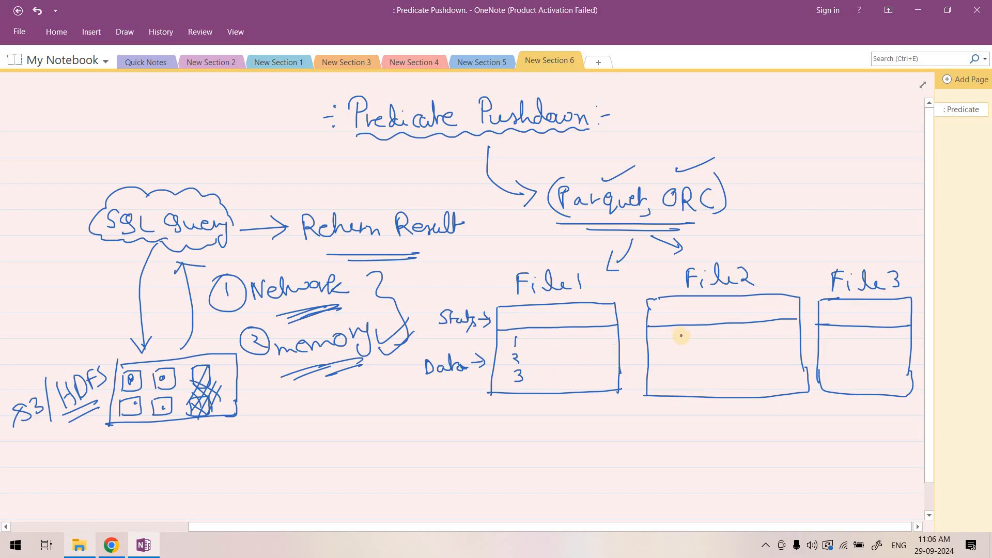
drag(686, 339, 690, 361)
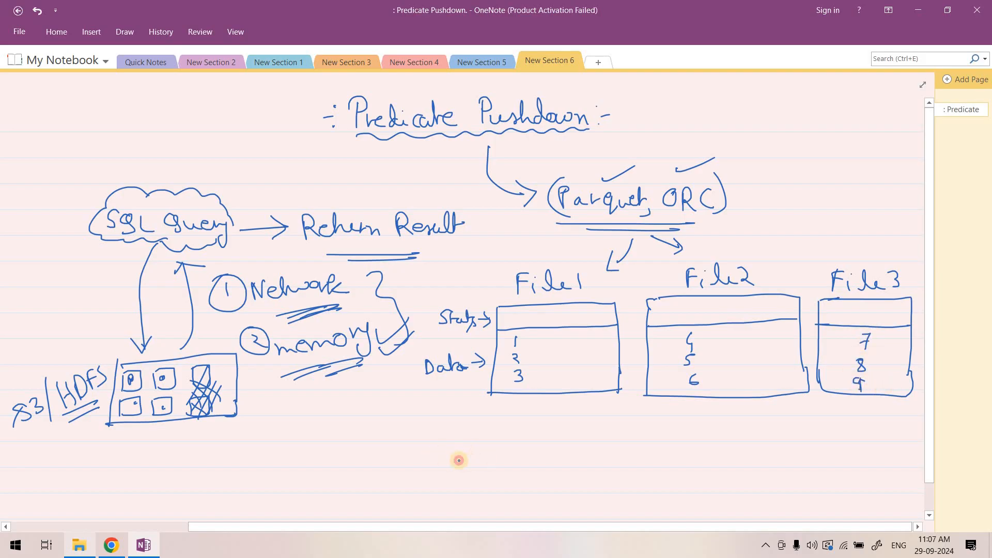
Handwrite 'select * from table1 where col1=9' below the boxes with an arrow pointing to it.
drag(455, 456, 513, 455)
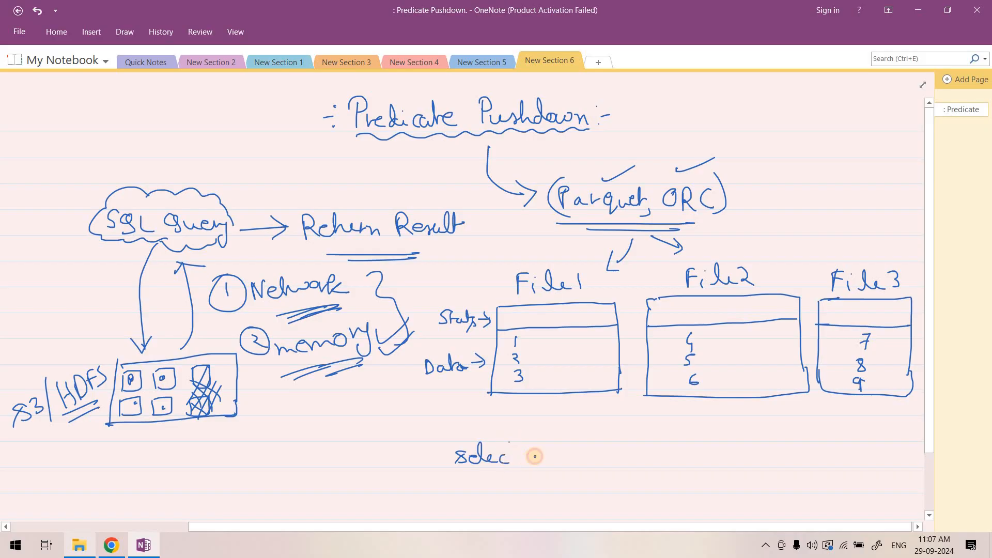
drag(513, 456, 595, 461)
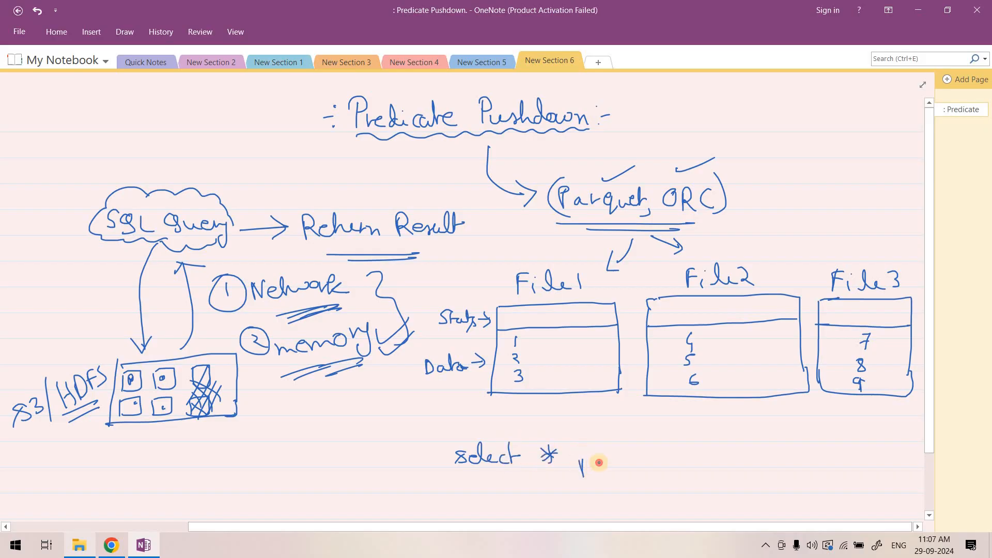
drag(576, 456, 683, 461)
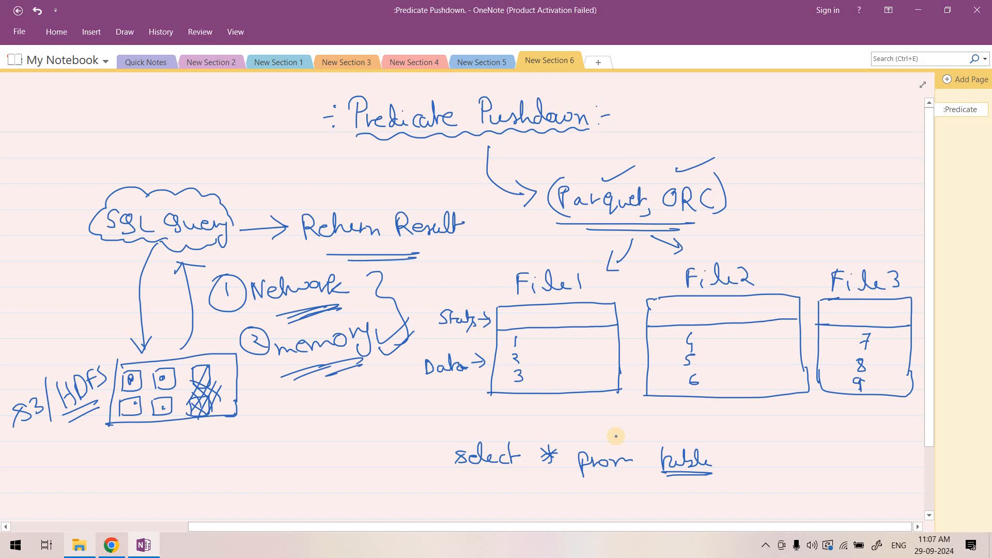
mouse_move(713, 456)
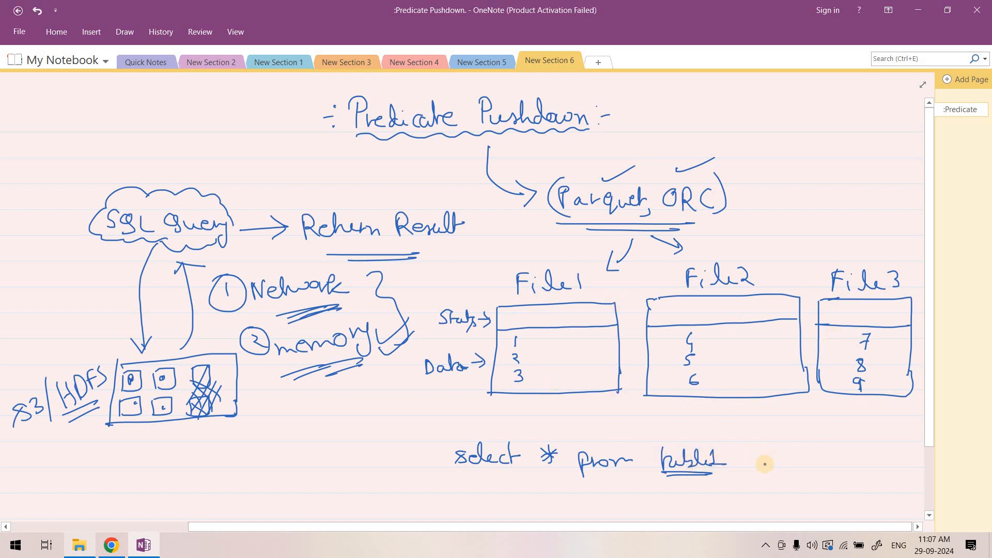
drag(746, 456, 810, 459)
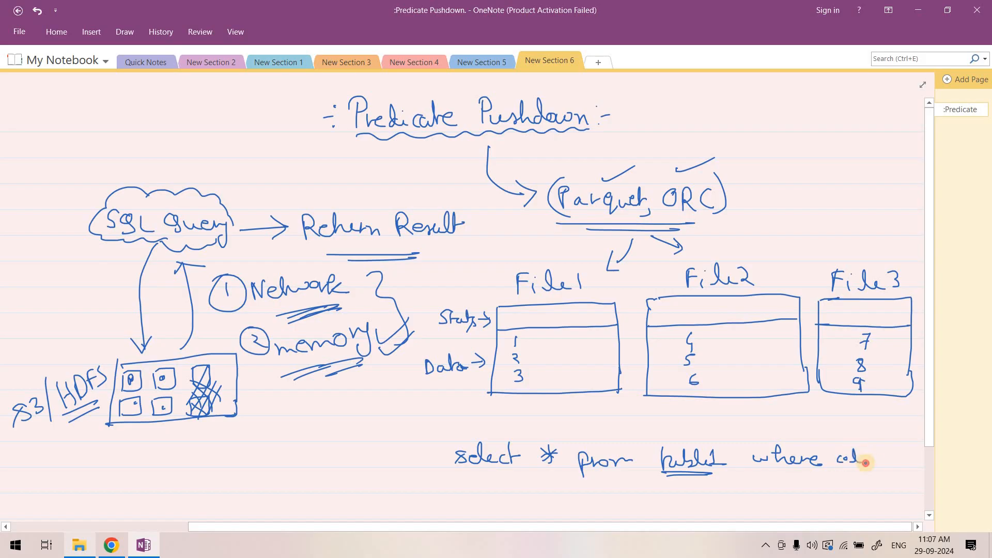
text(1=9)
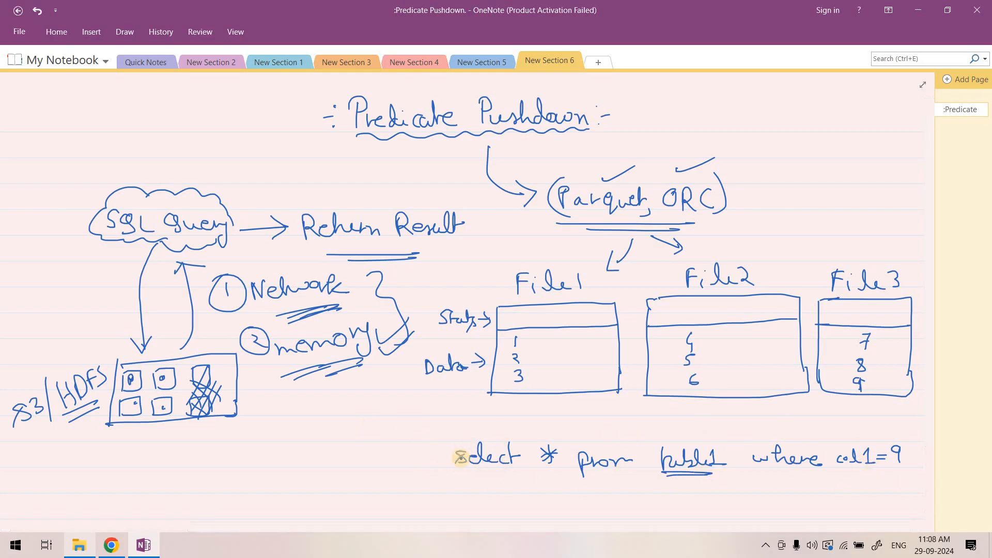
drag(405, 457, 439, 457)
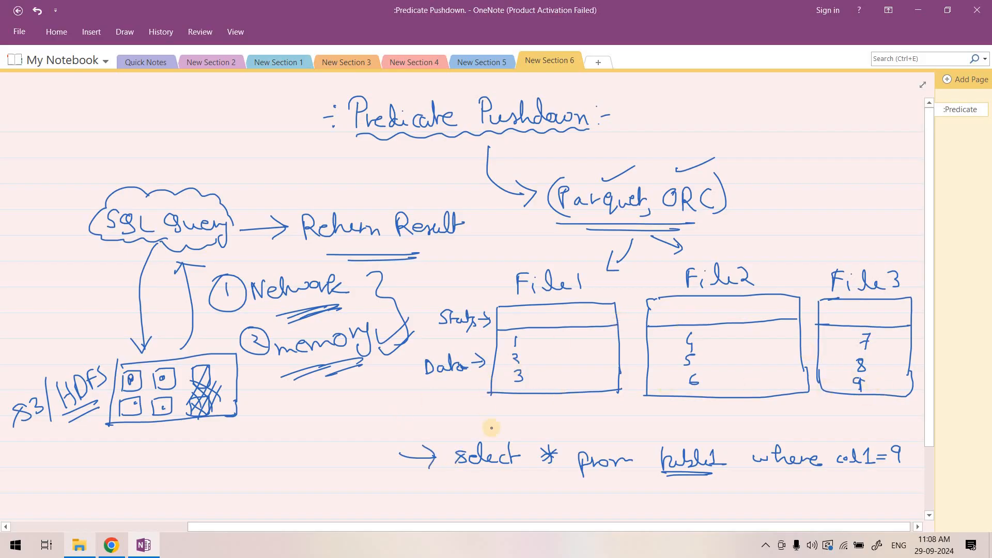
mouse_move(844, 443)
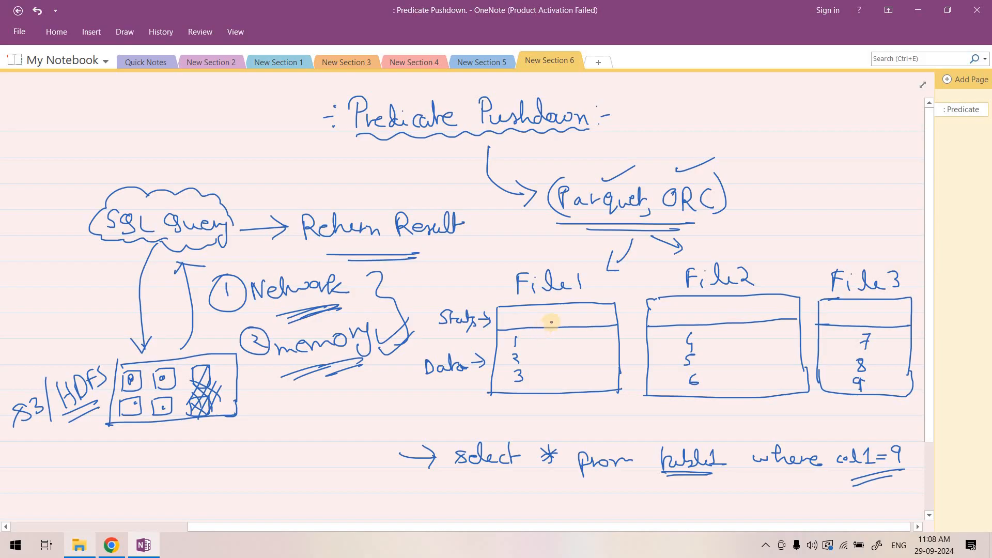
mouse_move(493, 332)
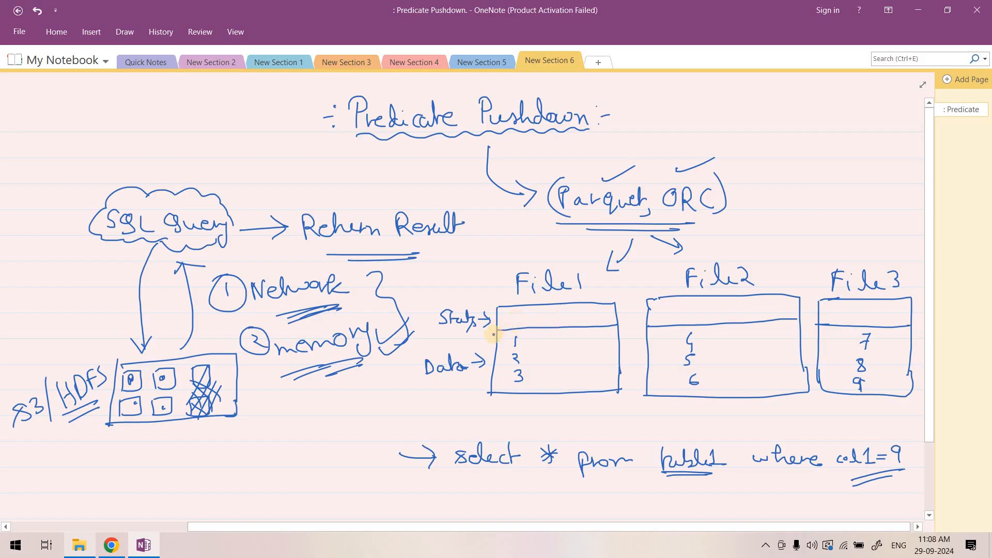
mouse_move(553, 341)
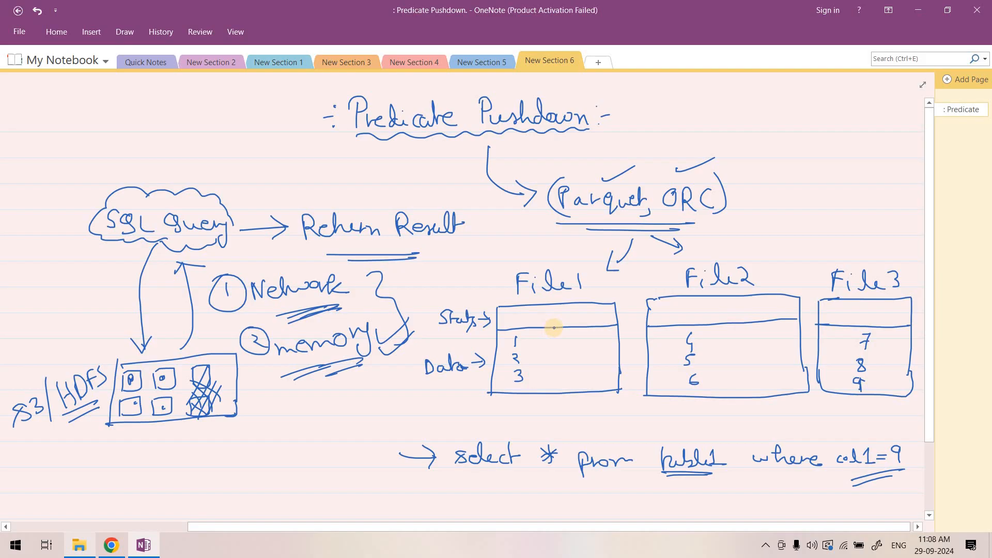
mouse_move(504, 293)
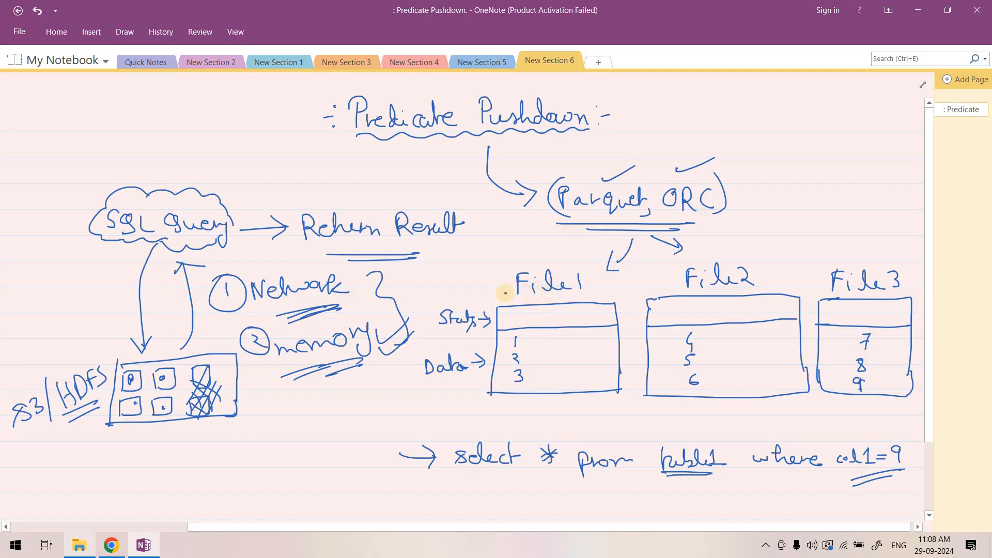
mouse_move(456, 299)
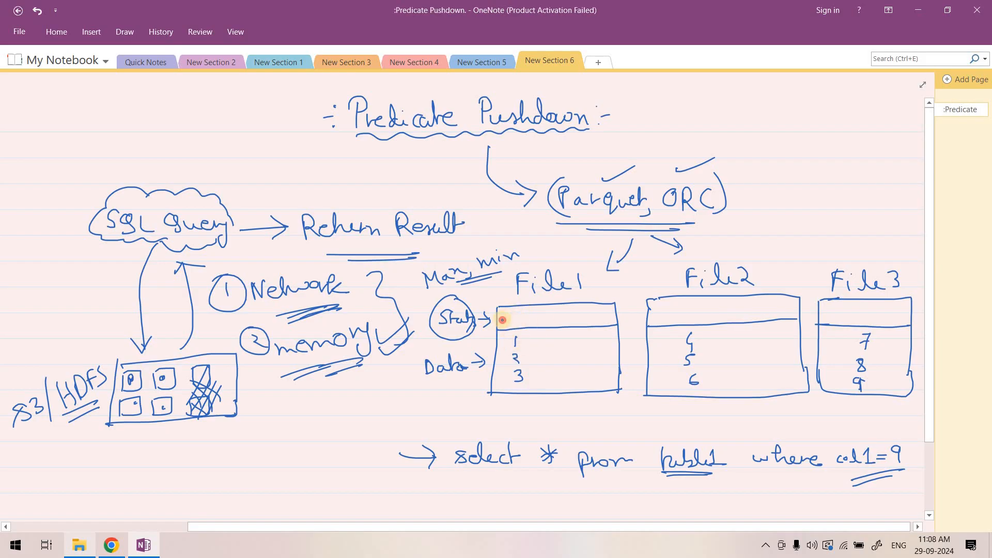
Write Min=1, Max=3 in File1, Min=4, Max=6 in File2, and begin File3's Min=.
text(Min)
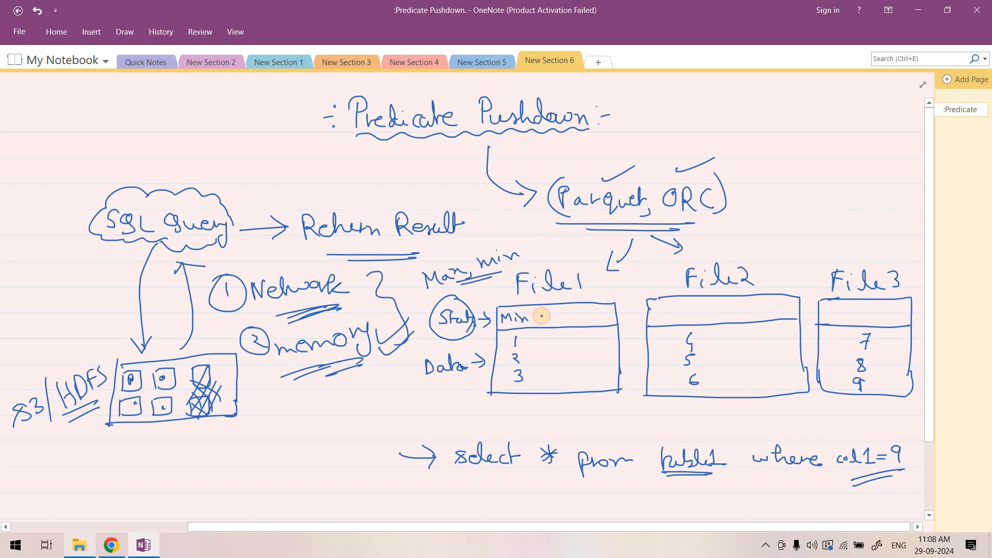
text(=1,)
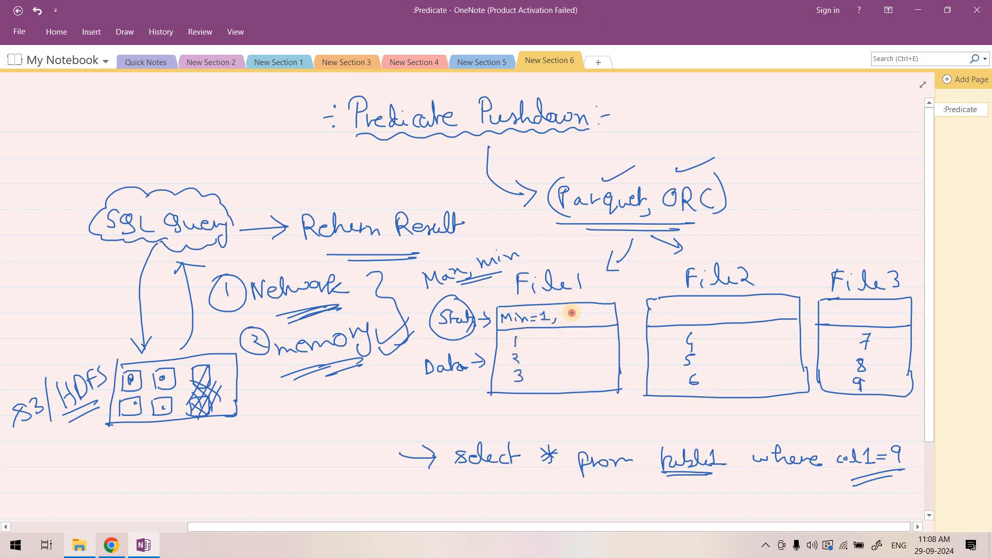
text(Max=3)
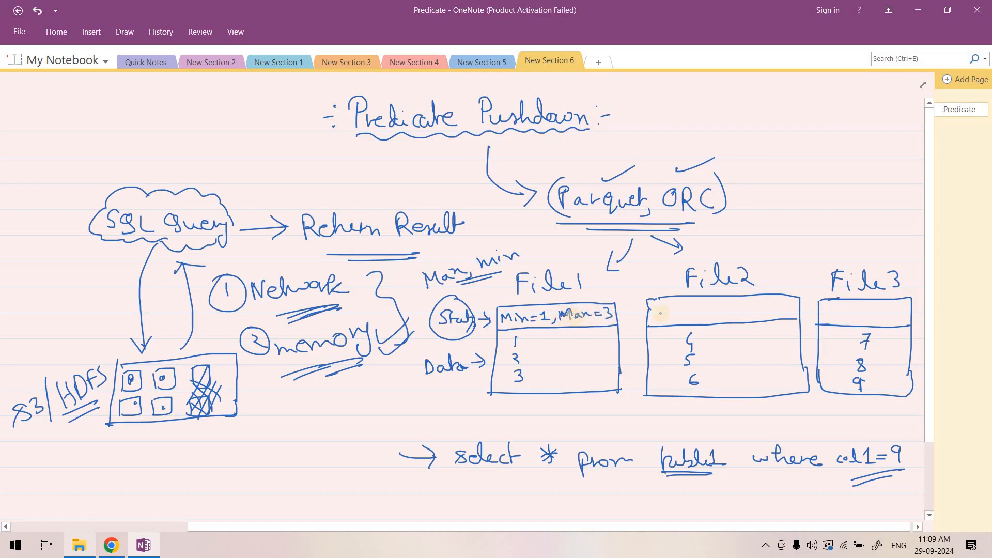
text(Min=)
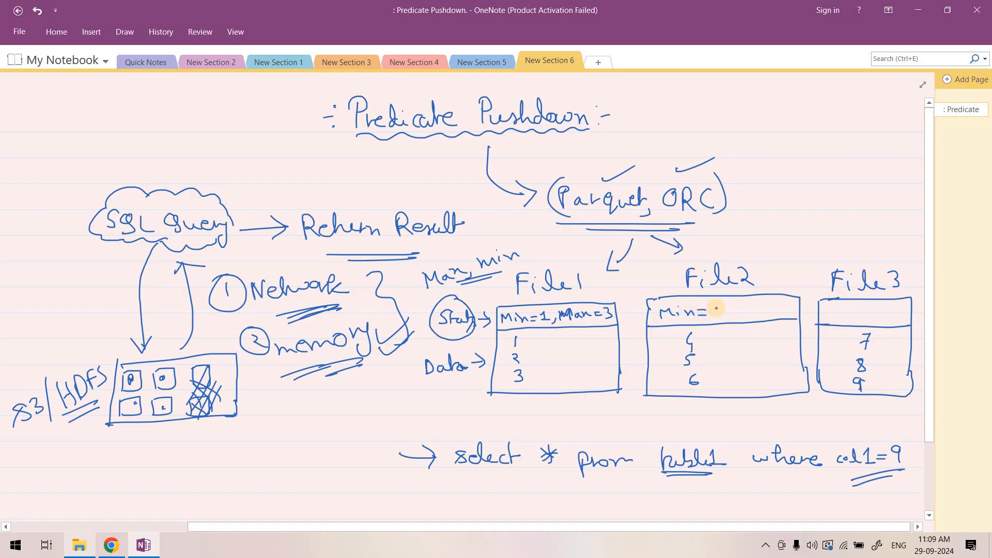
text(4, Max=6)
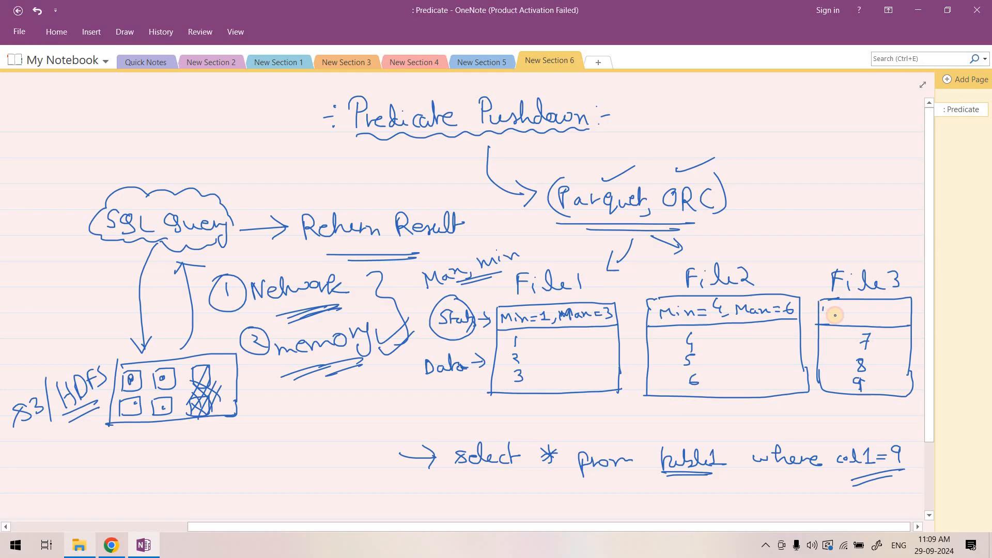
text(Min=7, Max=9)
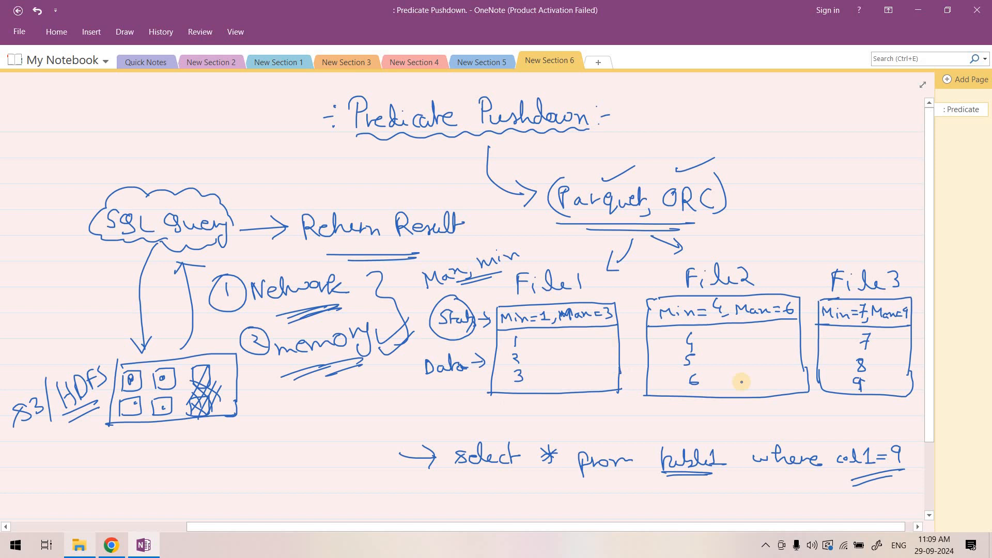
mouse_move(602, 362)
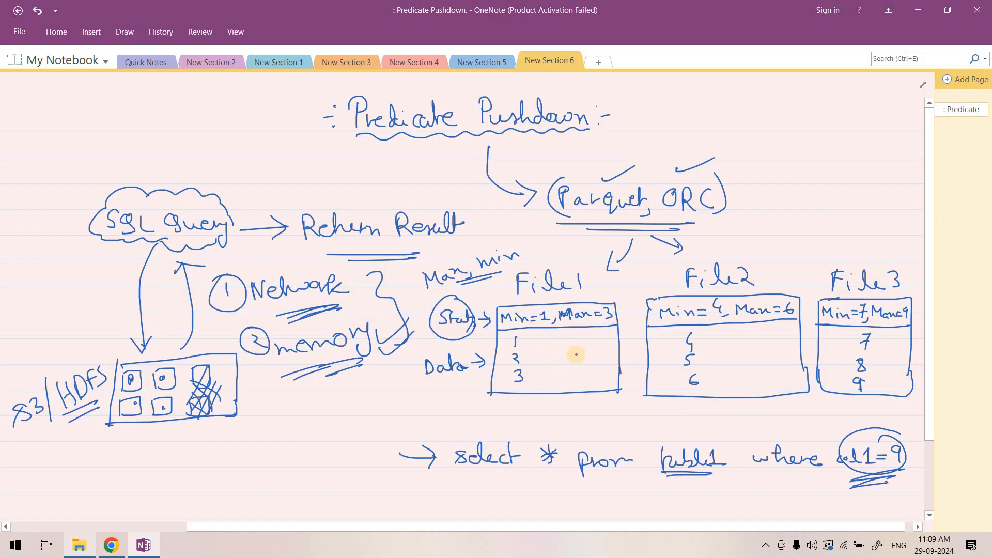
Cross out the File1 and File2 data areas and draw an arrow pointing at File3.
drag(560, 348, 589, 370)
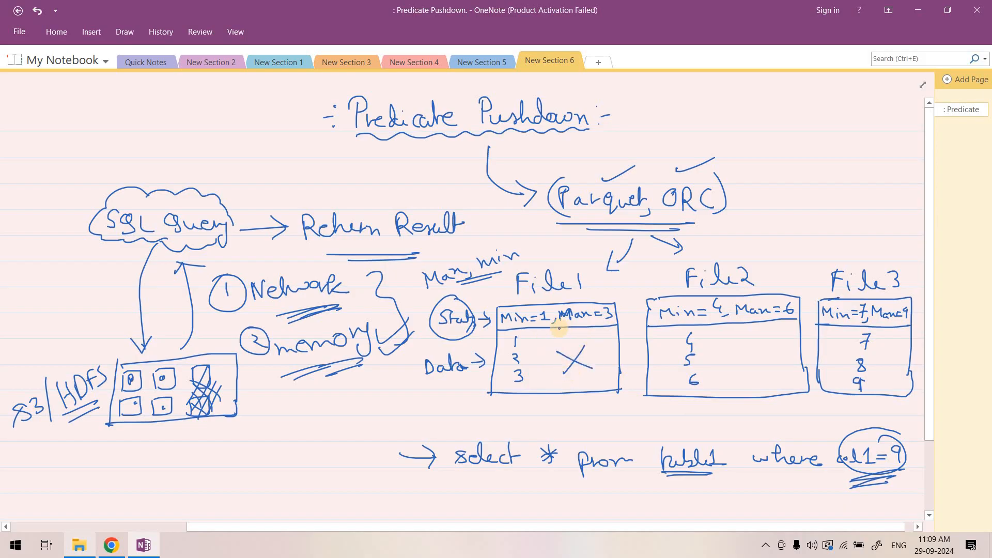
mouse_move(897, 456)
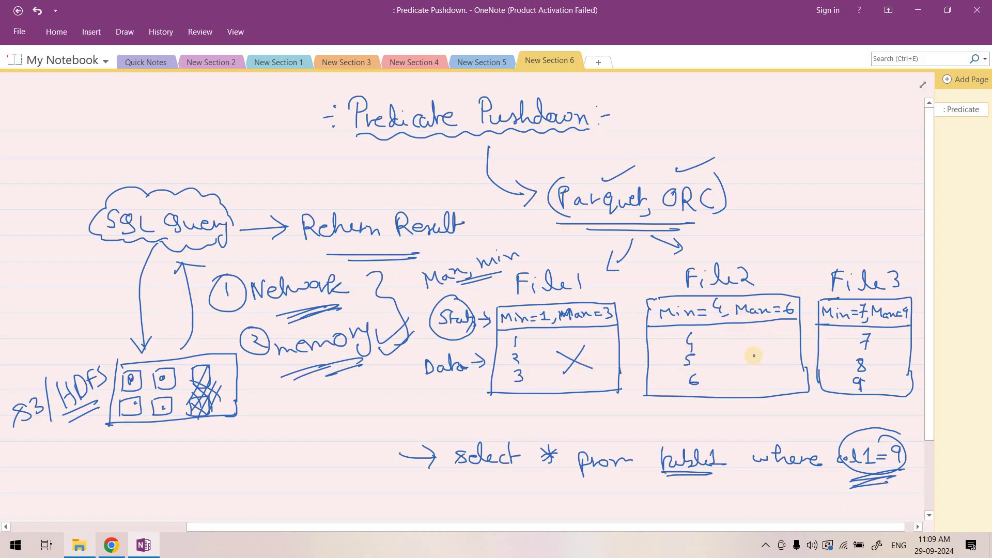
drag(731, 344, 766, 373)
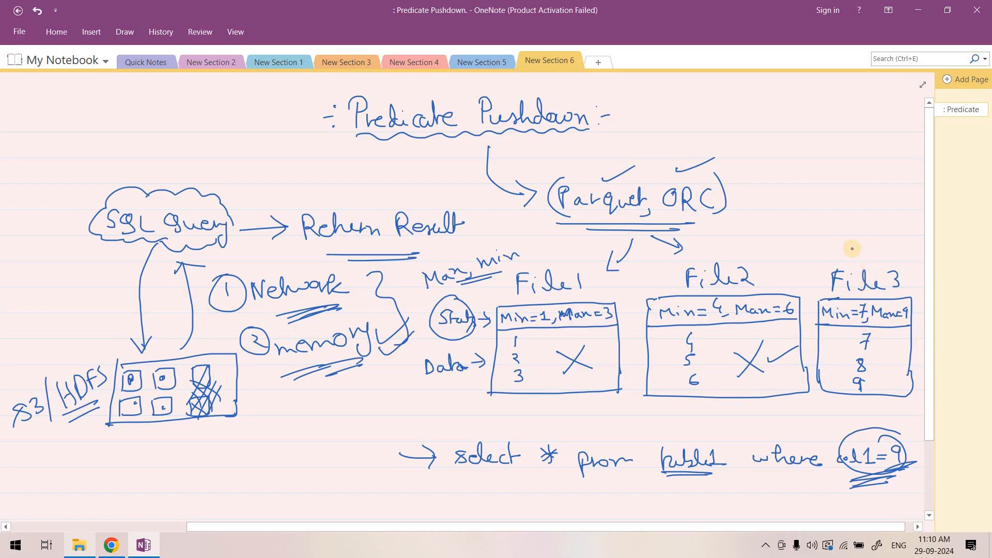
drag(857, 240, 893, 380)
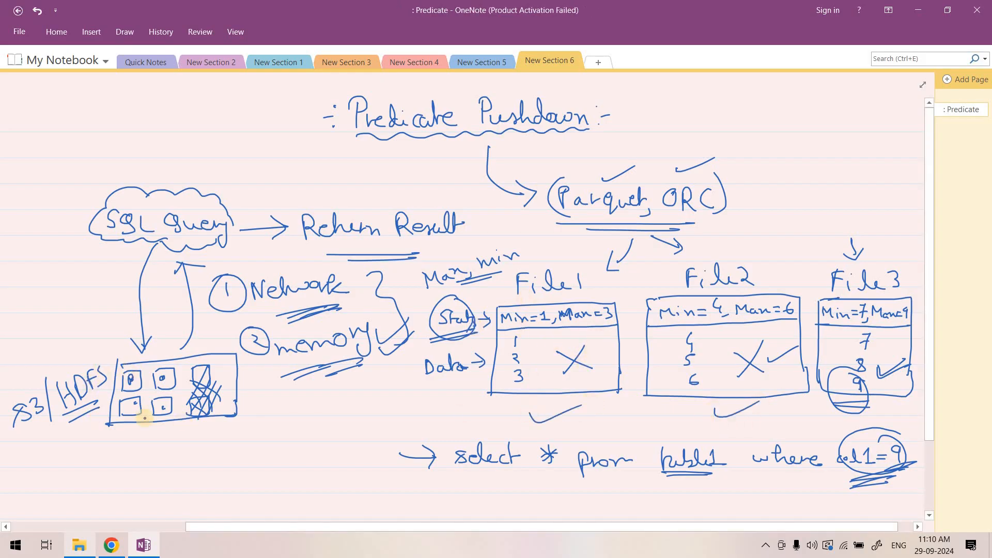
mouse_move(487, 331)
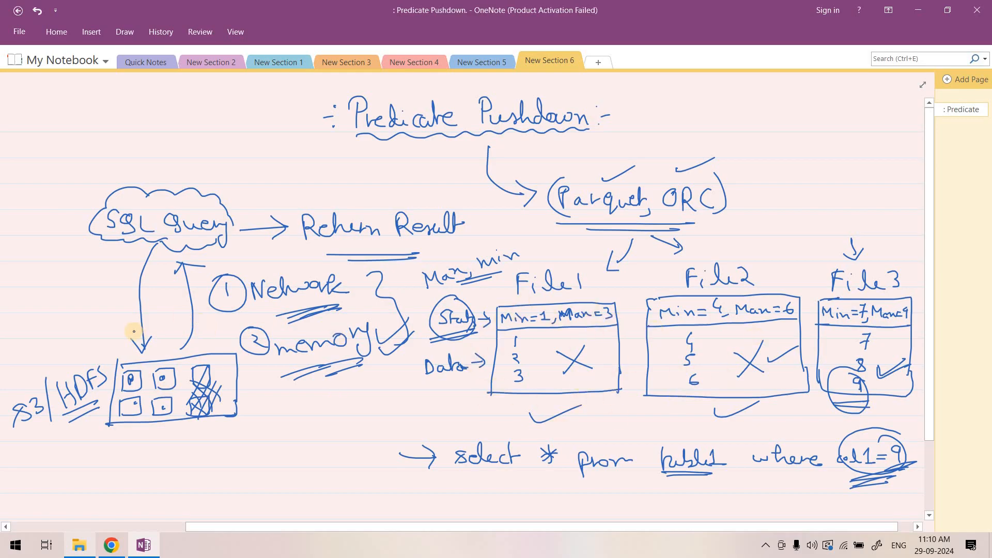
Draw a second arrow linking the storage grid and 'SQL Query'.
drag(111, 342, 114, 269)
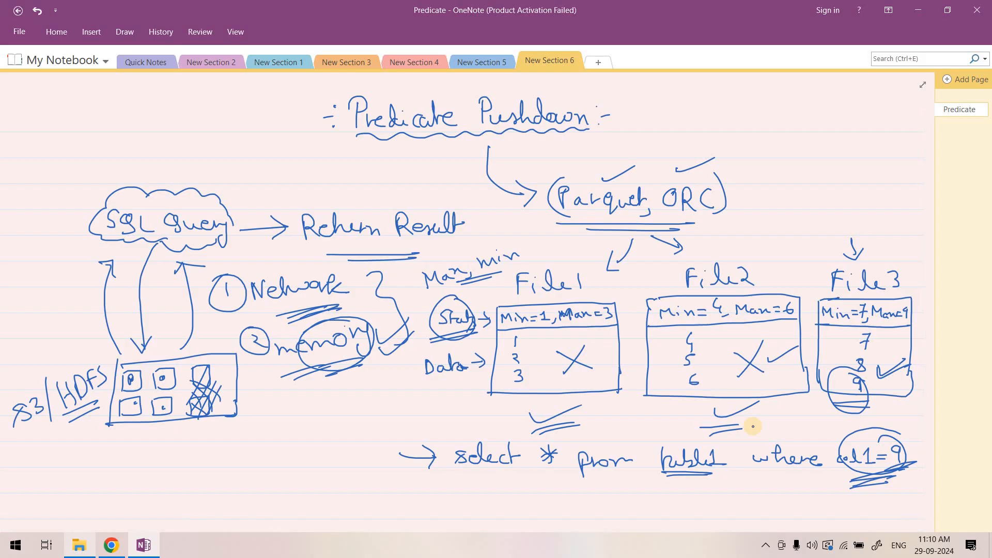
mouse_move(459, 309)
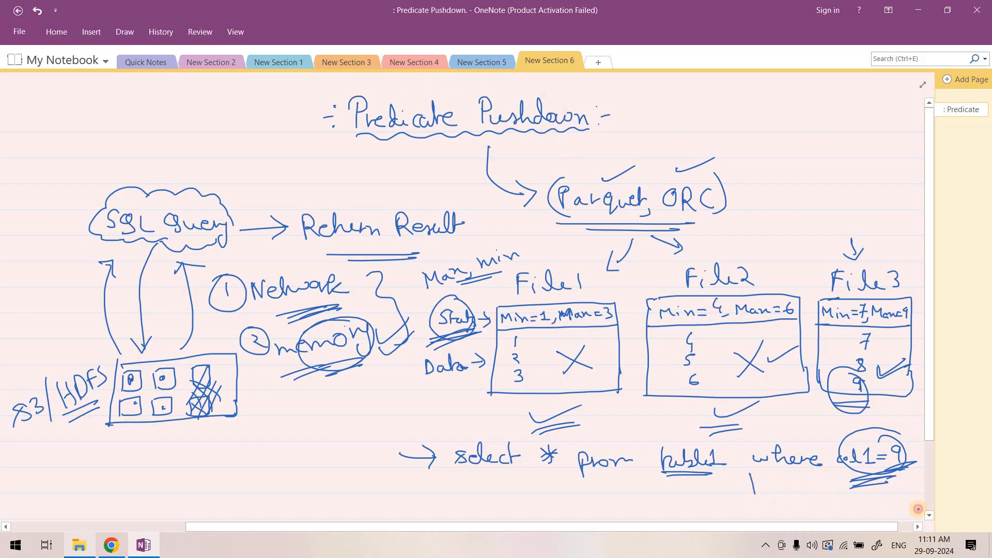
Draw a bracket under the WHERE clause and circle the title words Predicate and Pushdown.
drag(750, 481, 917, 507)
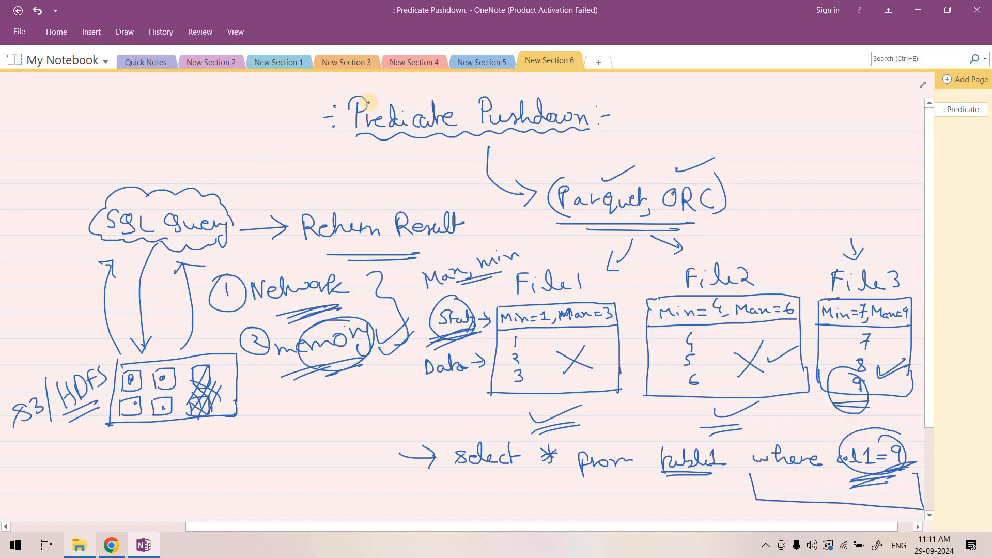
drag(462, 95, 600, 133)
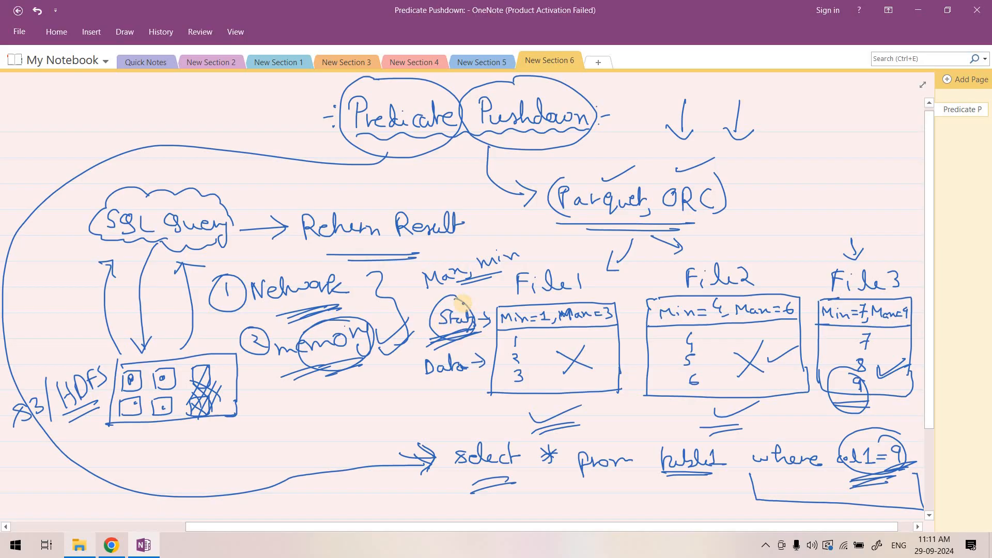
mouse_move(667, 349)
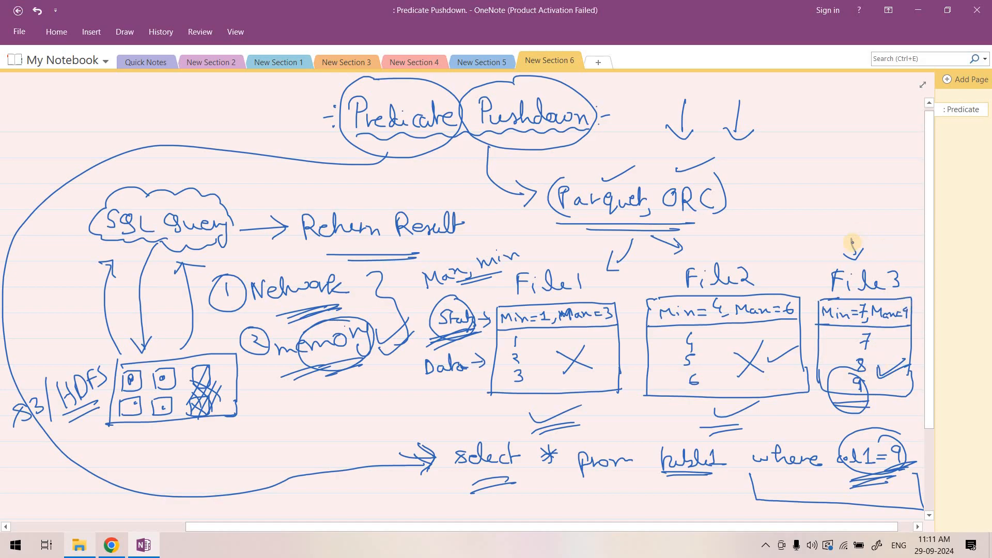
mouse_move(886, 238)
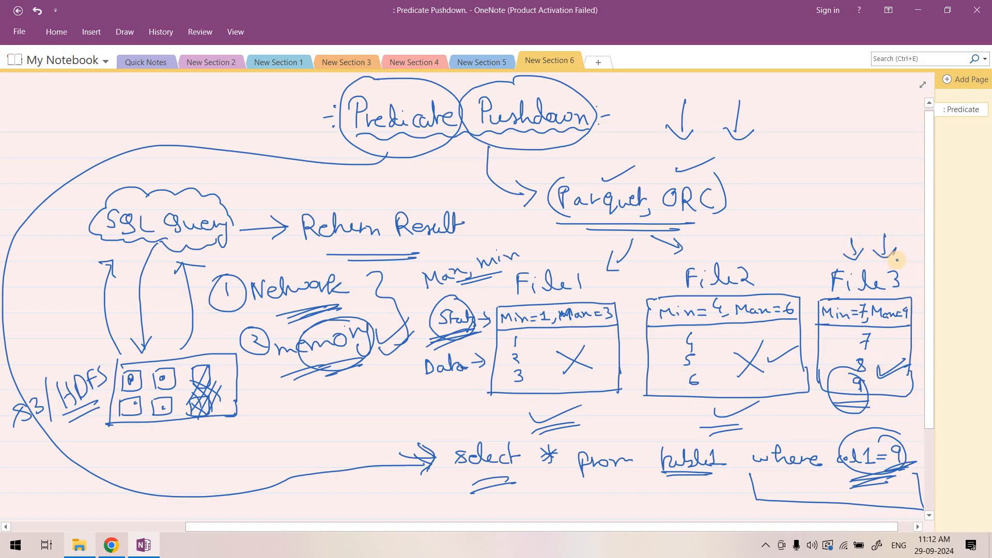
mouse_move(640, 96)
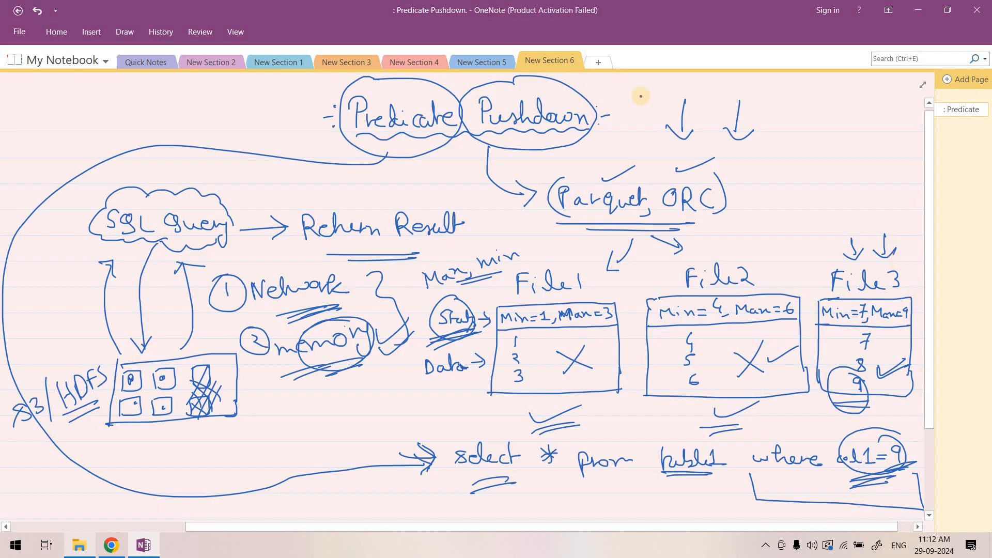